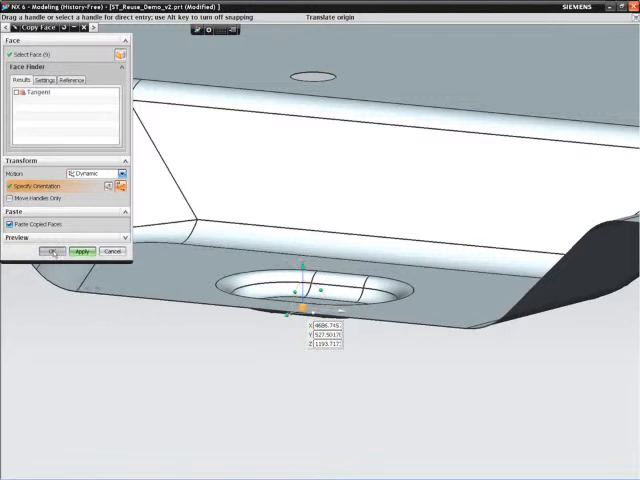
Step: Copy the keyhole stiffener pocket faces to the clipboard with Copy Face
left_click(52, 252)
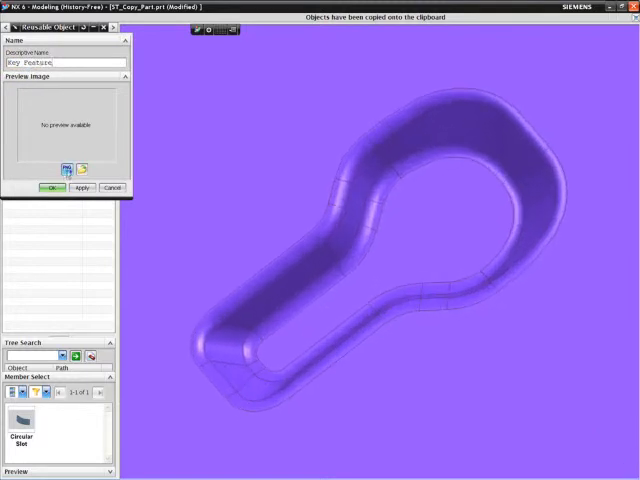
Step: Paste the copied keyhole pocket onto the sheet metal panel for positioning
left_click(48, 188)
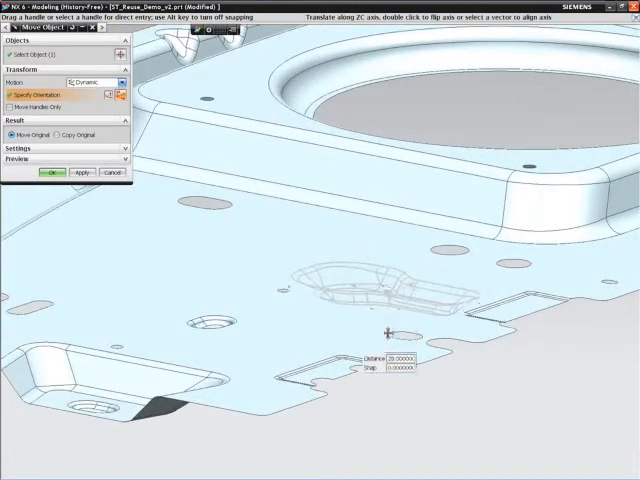
Step: Accept the pocket placement and merge it into the panel, then pick its faces for copying
left_click(50, 172)
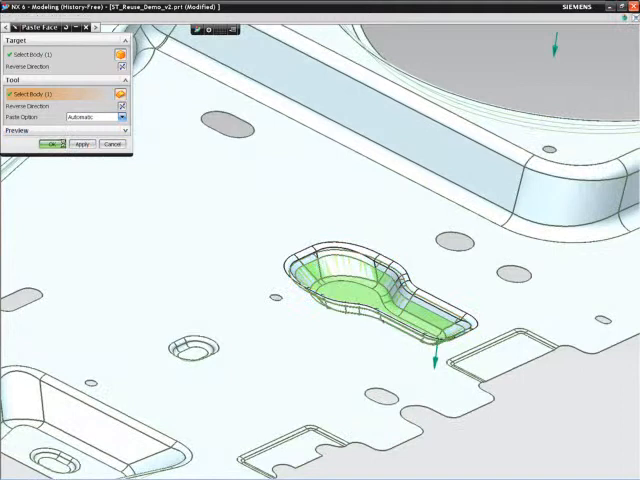
left_click(52, 144)
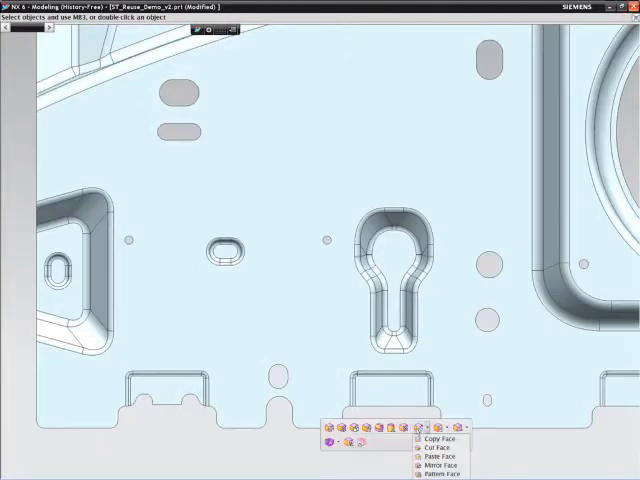
left_click(430, 440)
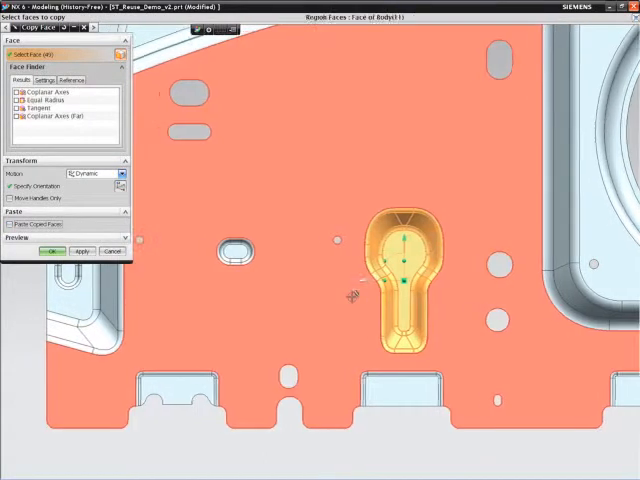
Step: Drag the copied keyhole pocket to a new spot on the panel
left_click_drag(400, 270, 256, 284)
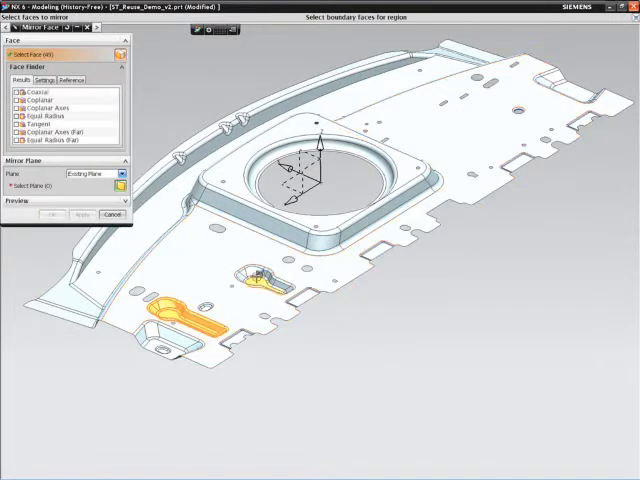
Step: Mirror the selected keyhole pocket across the panel and finish adjusting the shown geometry
left_click(256, 290)
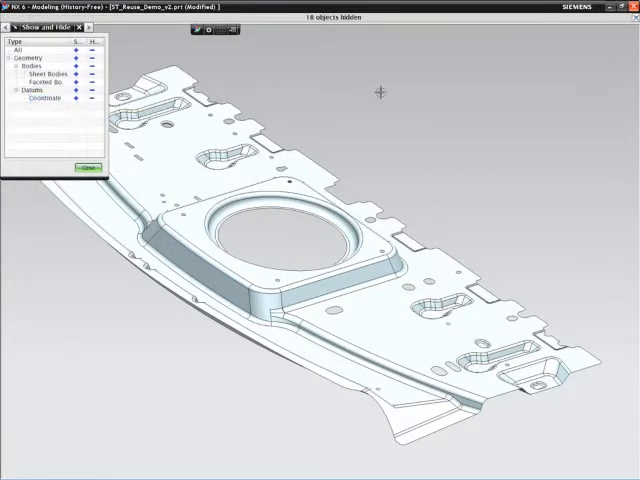
left_click(88, 168)
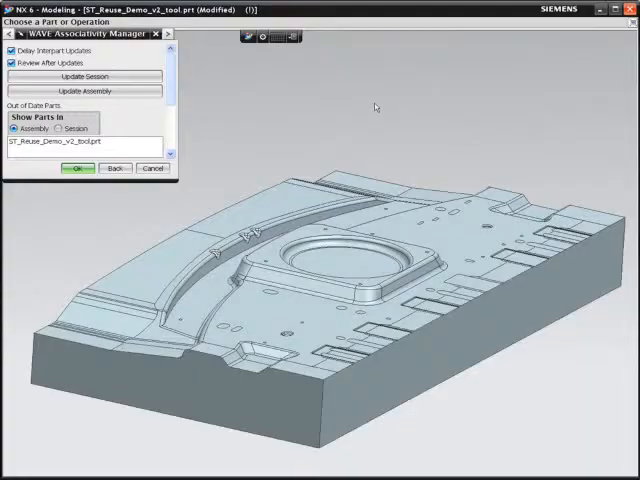
Step: Update the tooling block from the changed panel and compare its before and after forms
left_click(86, 78)
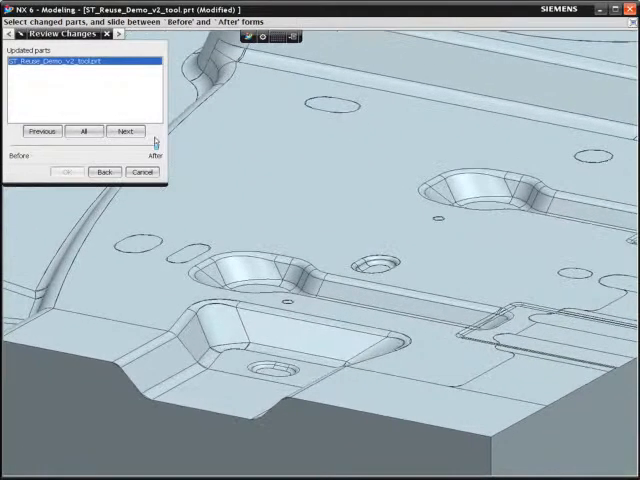
left_click_drag(156, 156, 10, 156)
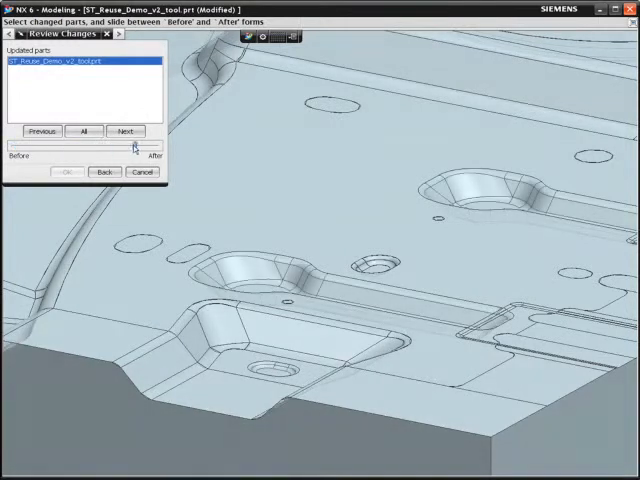
left_click_drag(136, 146, 22, 146)
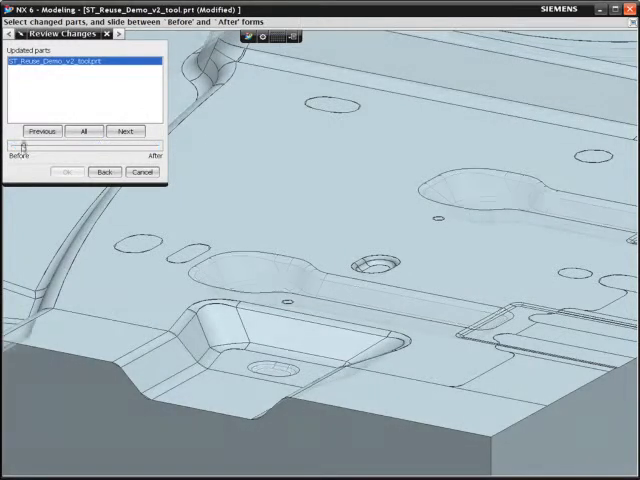
left_click_drag(20, 148, 150, 148)
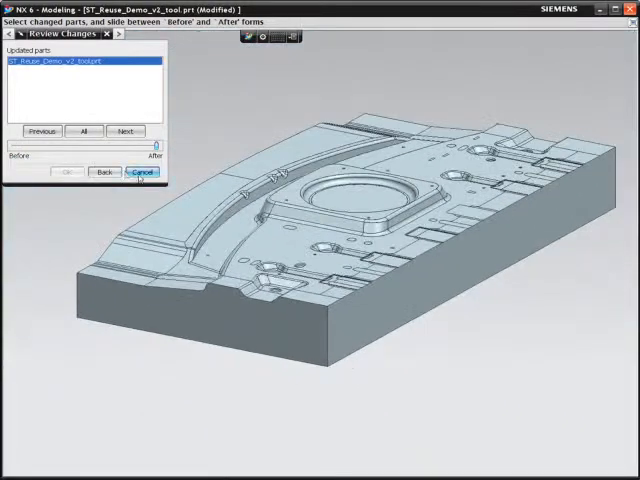
Step: Close Review Changes and the WAVE Associativity Manager
left_click(144, 172)
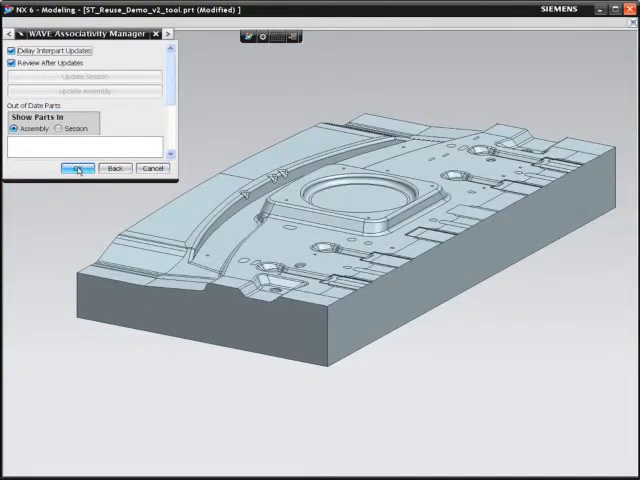
left_click(76, 168)
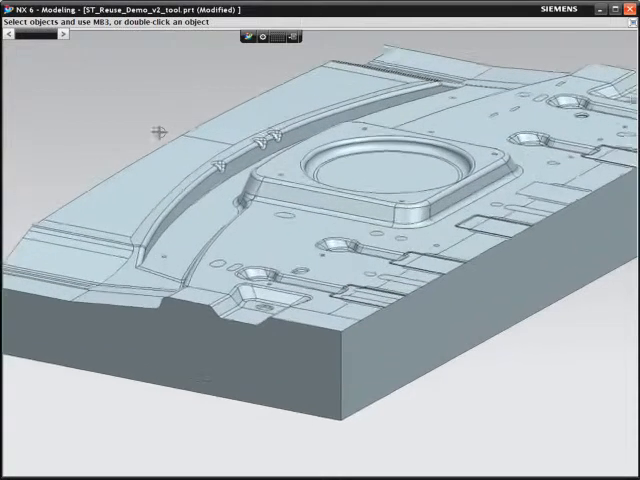